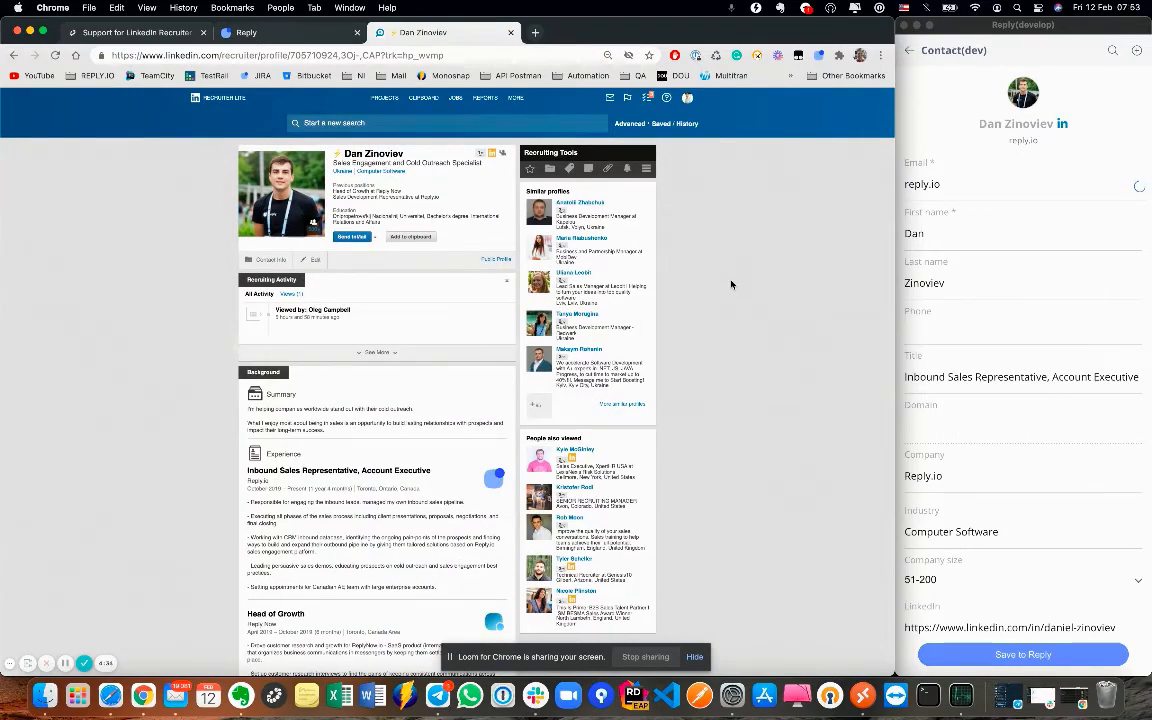
mouse_move(922, 238)
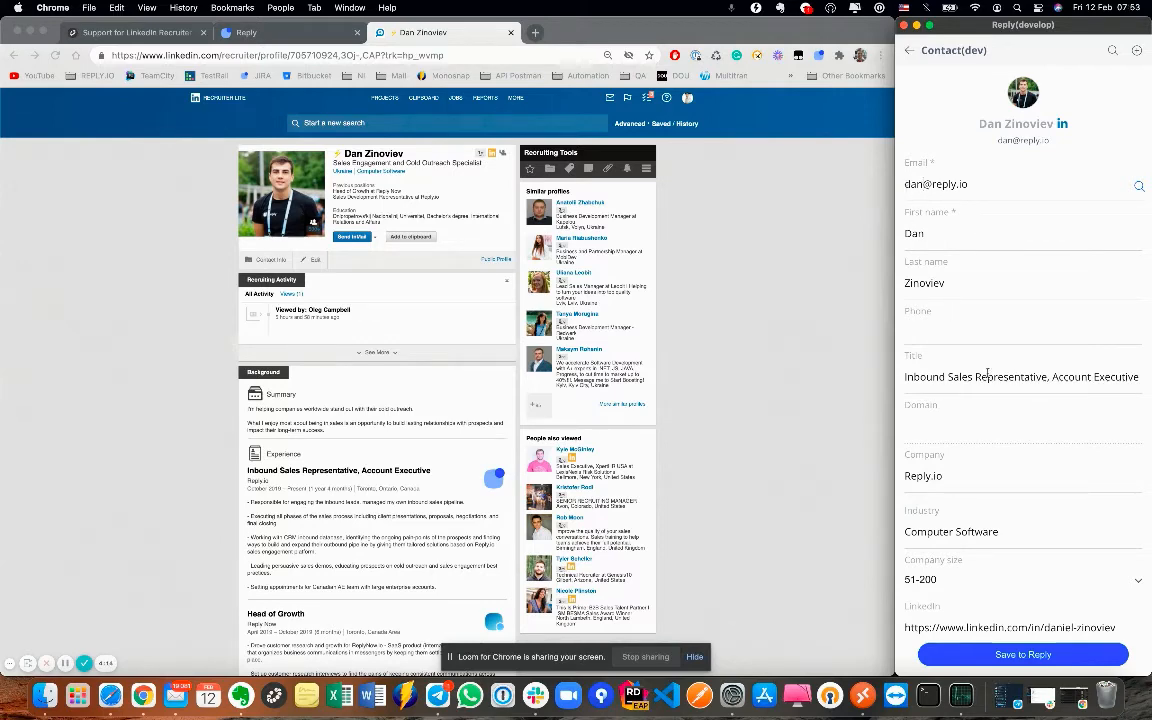
scroll("down", 3)
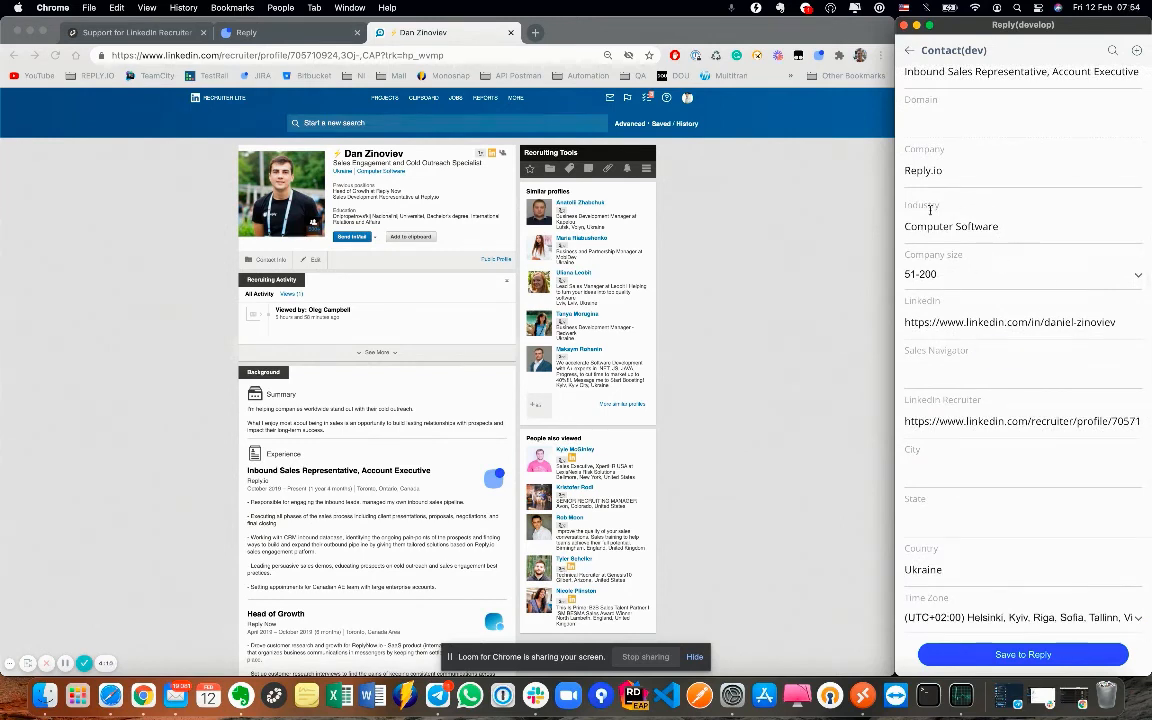
mouse_move(1020, 298)
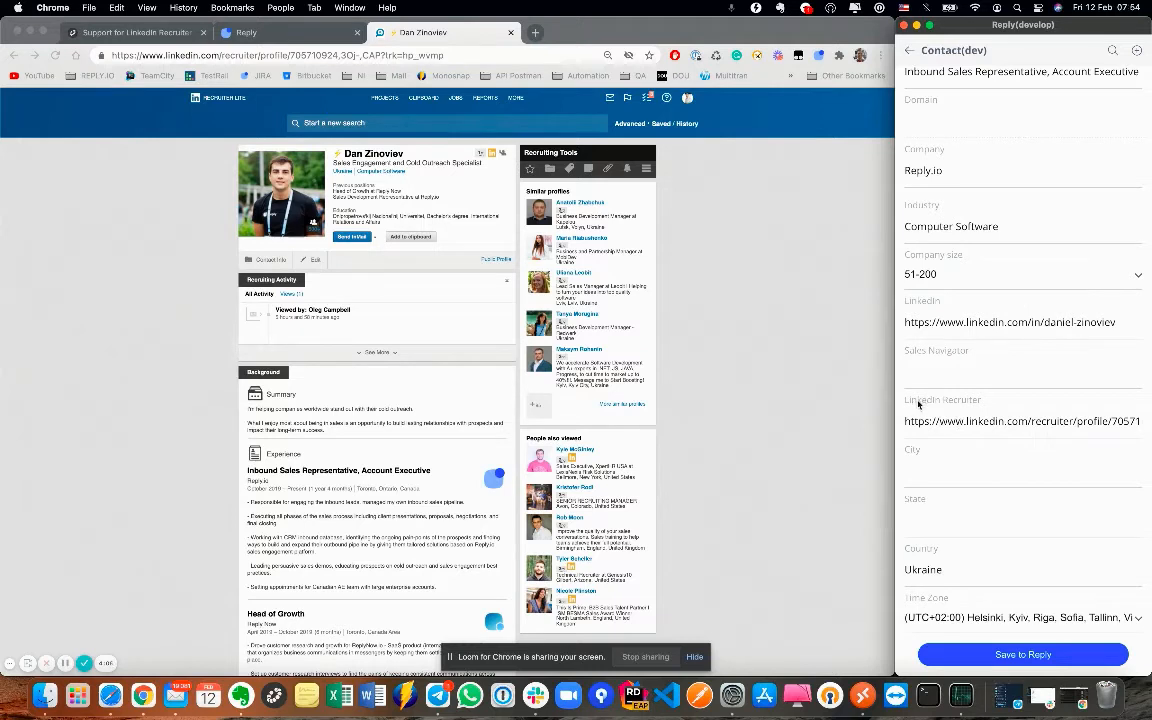
mouse_move(996, 422)
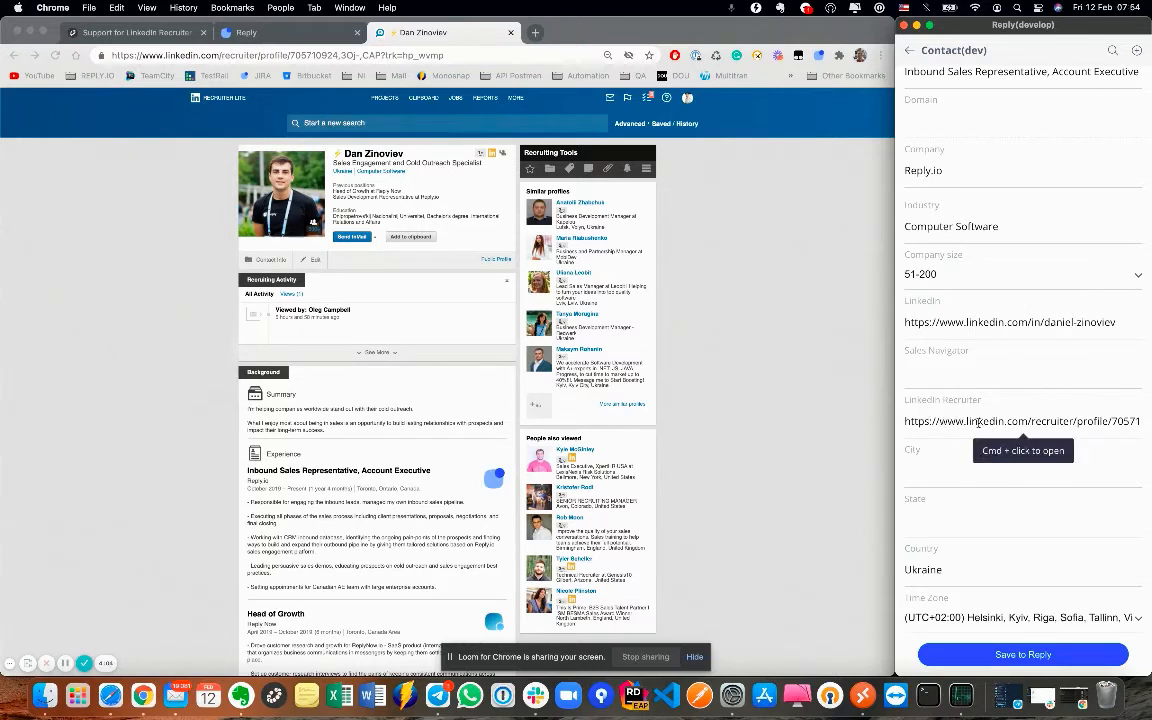
left_click(1022, 336)
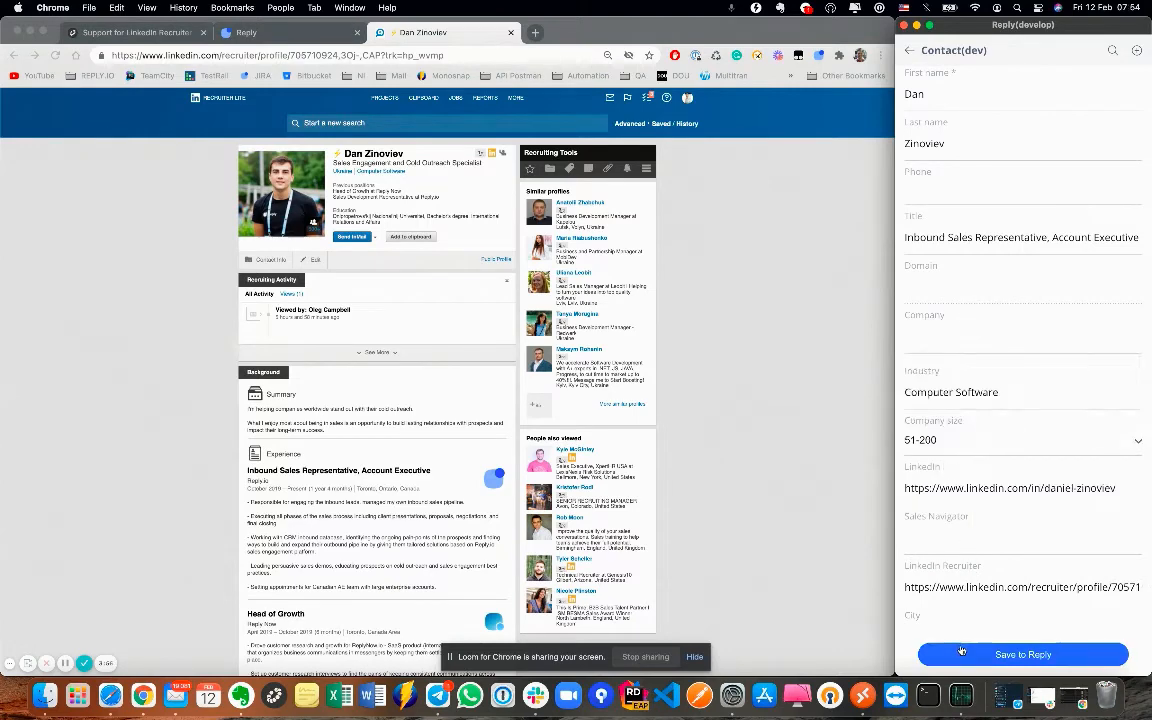
mouse_move(954, 496)
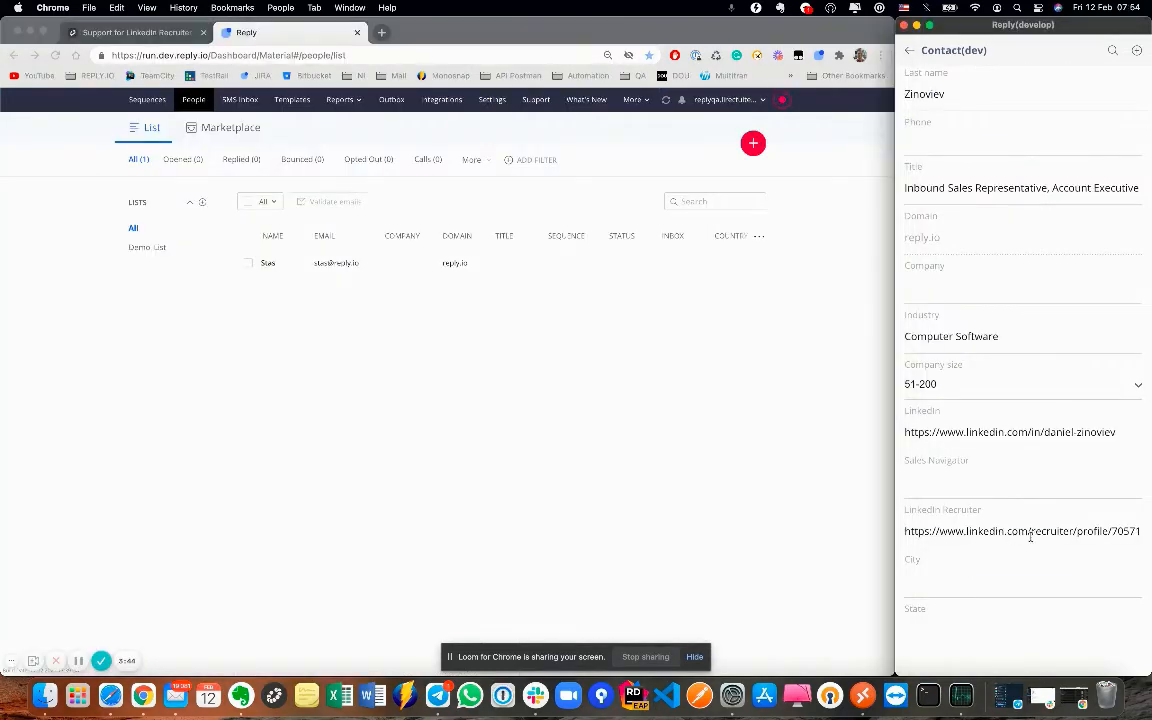
left_click(1030, 532)
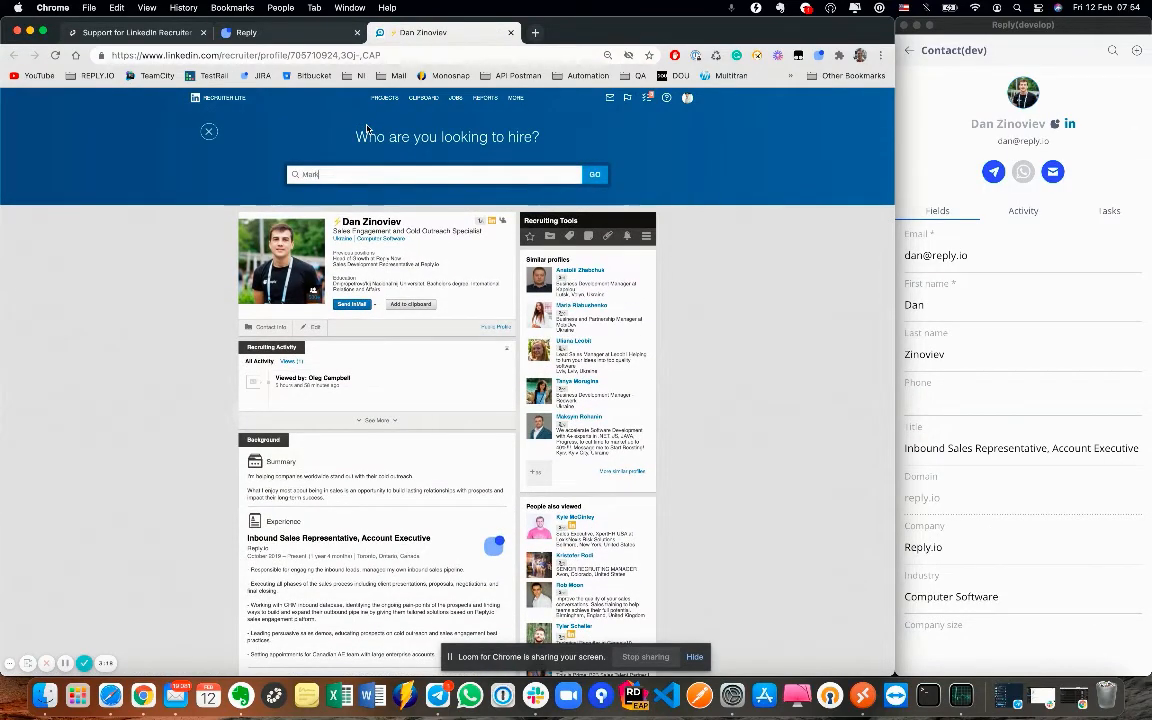
Step: Run the Recruiter search for Mark, yielding 25 new people in the extension
left_click(596, 174)
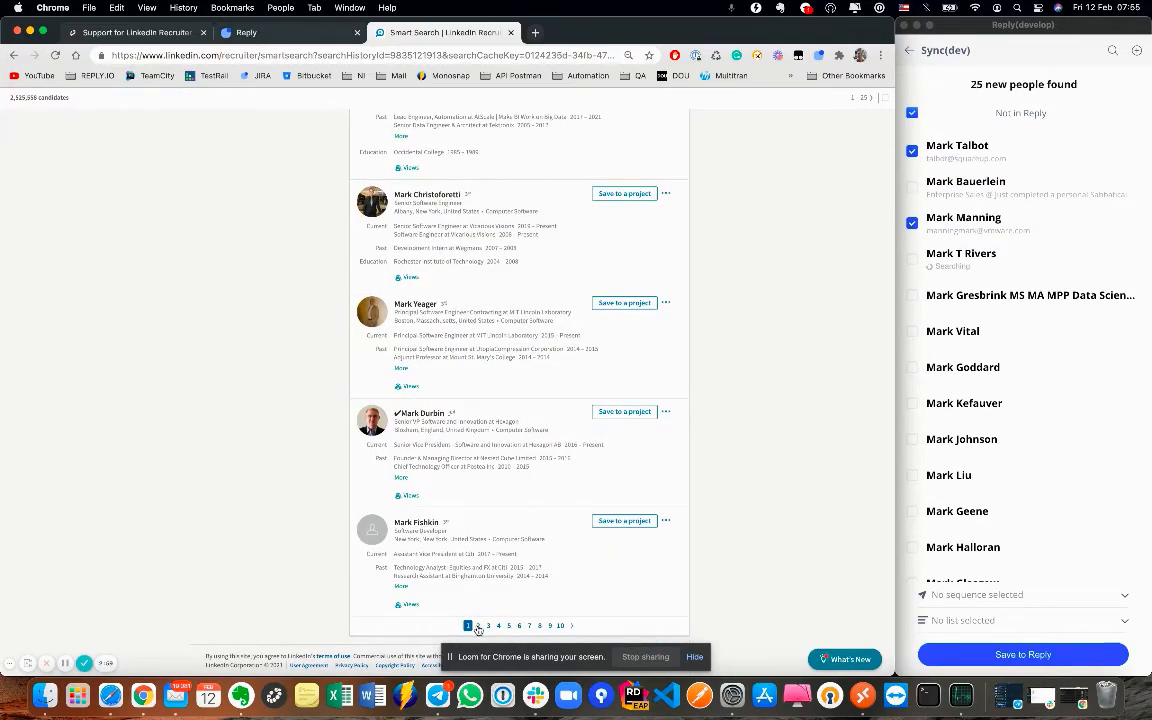
left_click(468, 624)
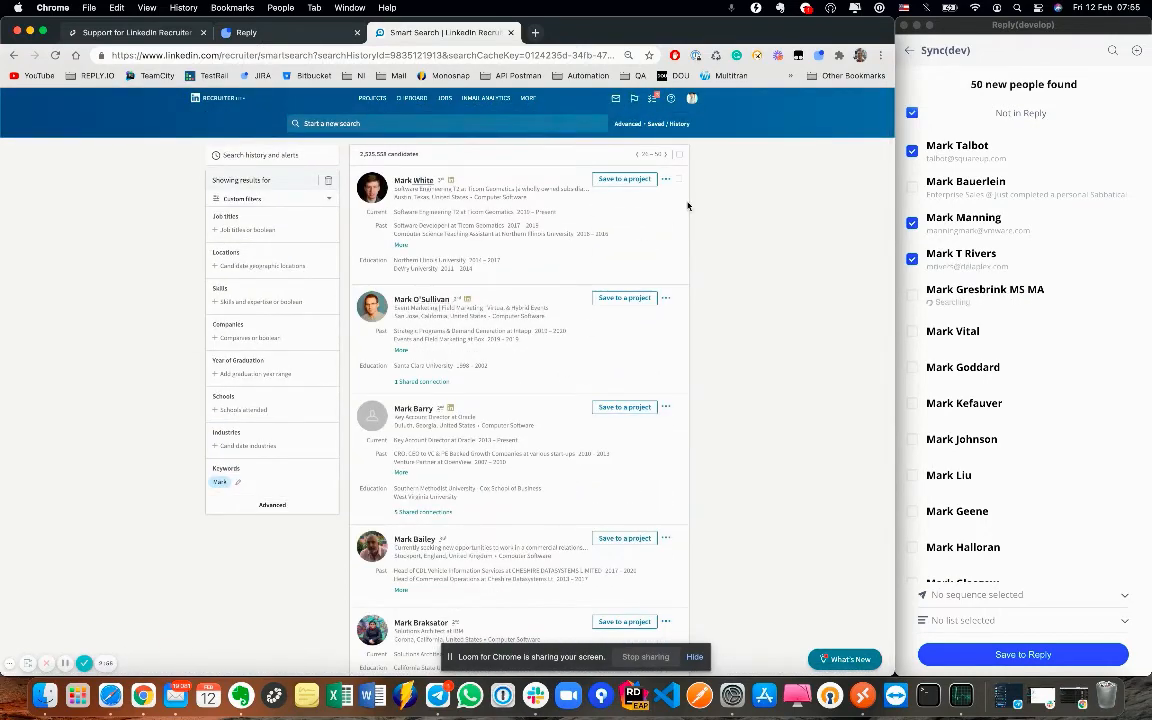
mouse_move(1052, 148)
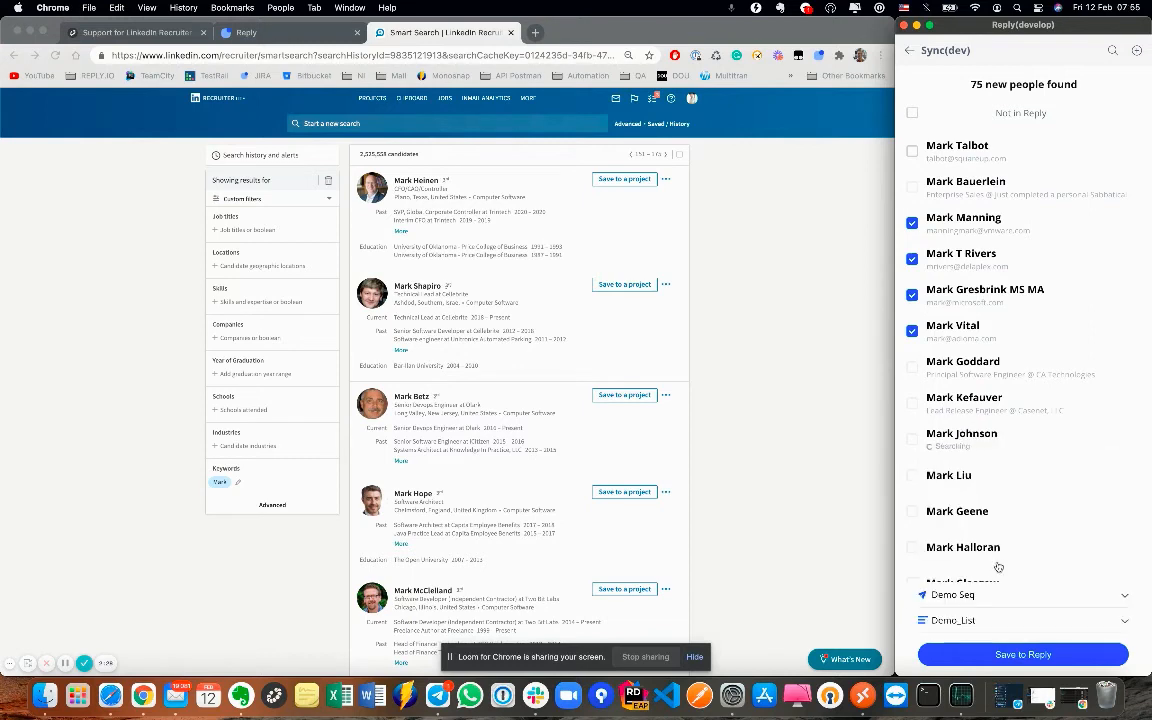
mouse_move(990, 630)
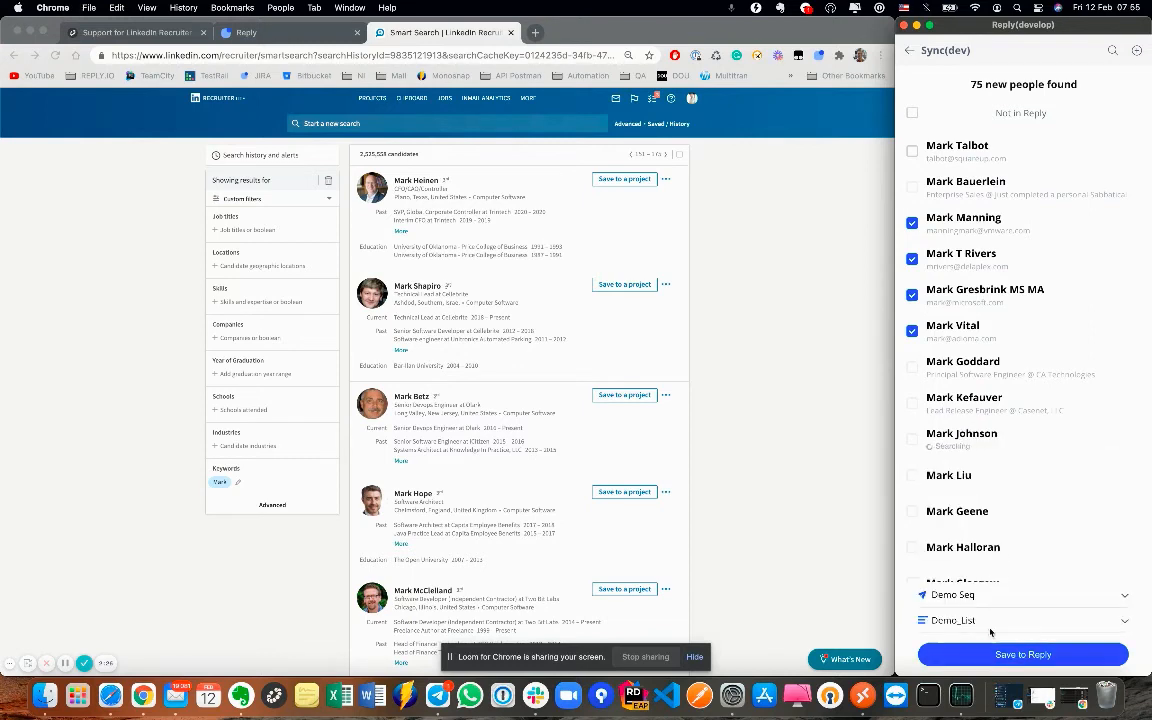
left_click(912, 440)
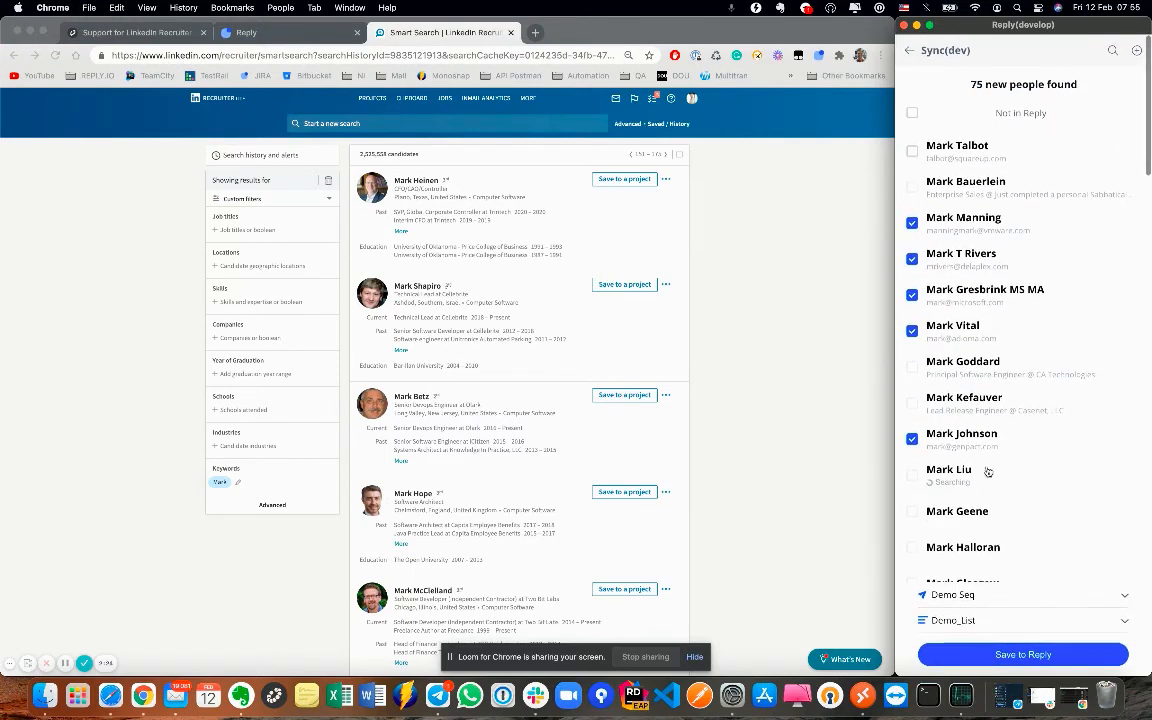
left_click(1022, 654)
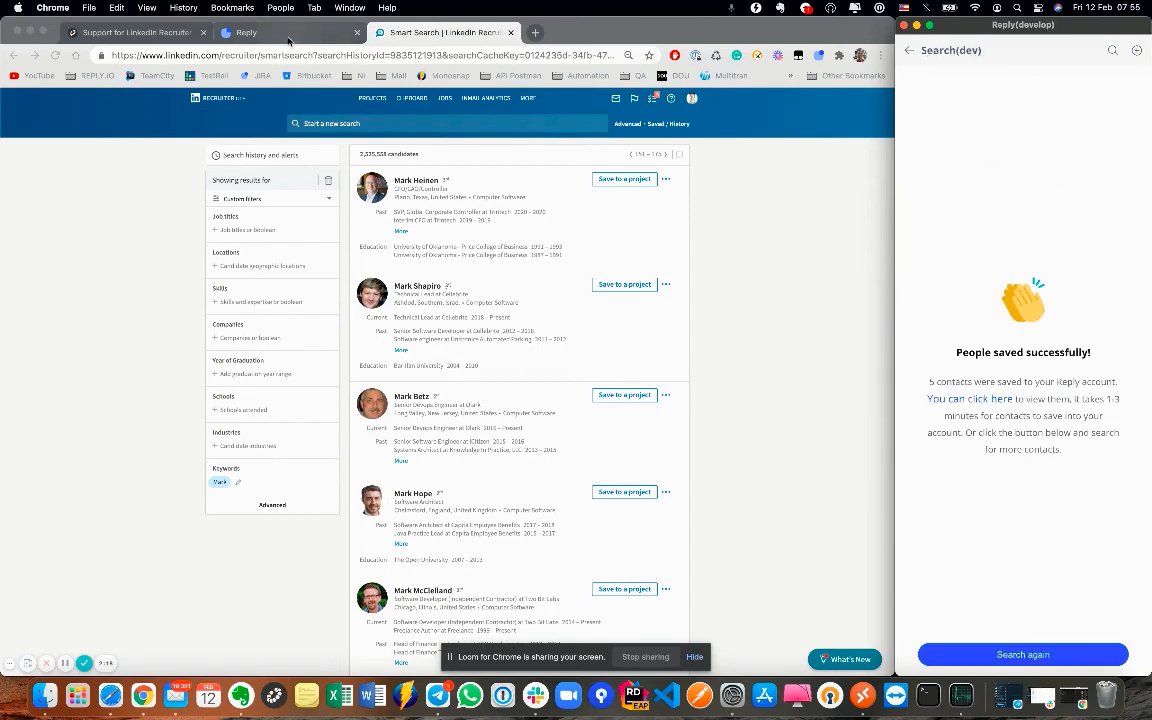
left_click(256, 32)
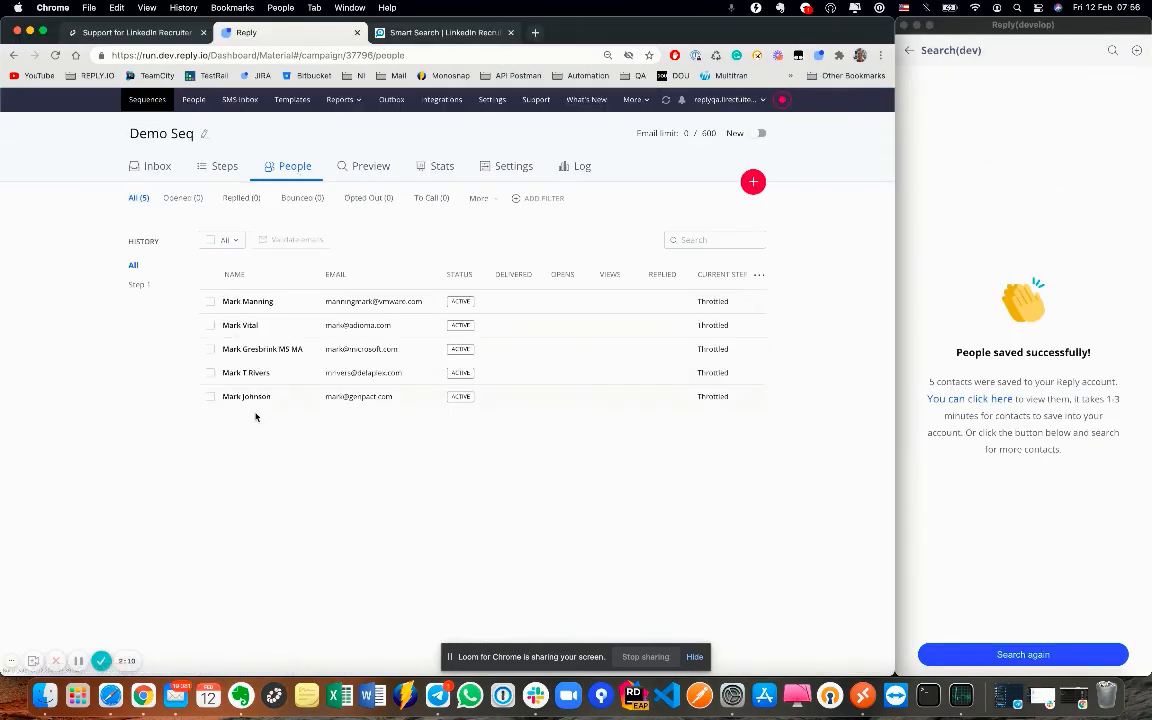
mouse_move(294, 308)
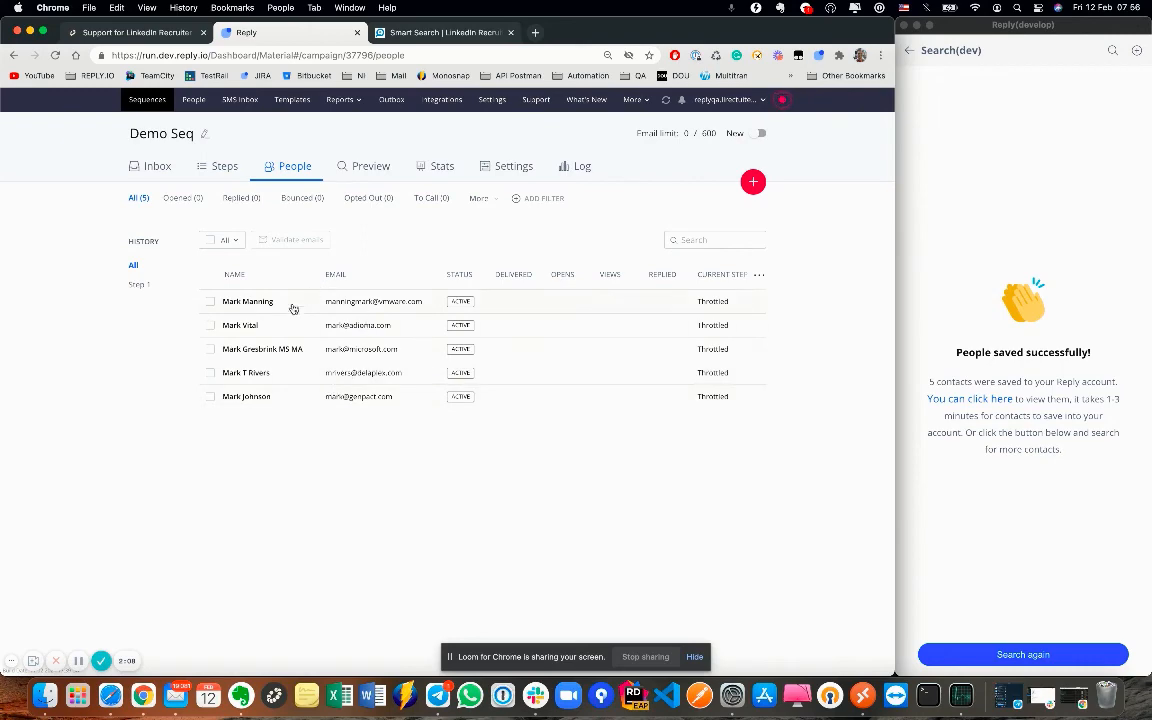
left_click(248, 300)
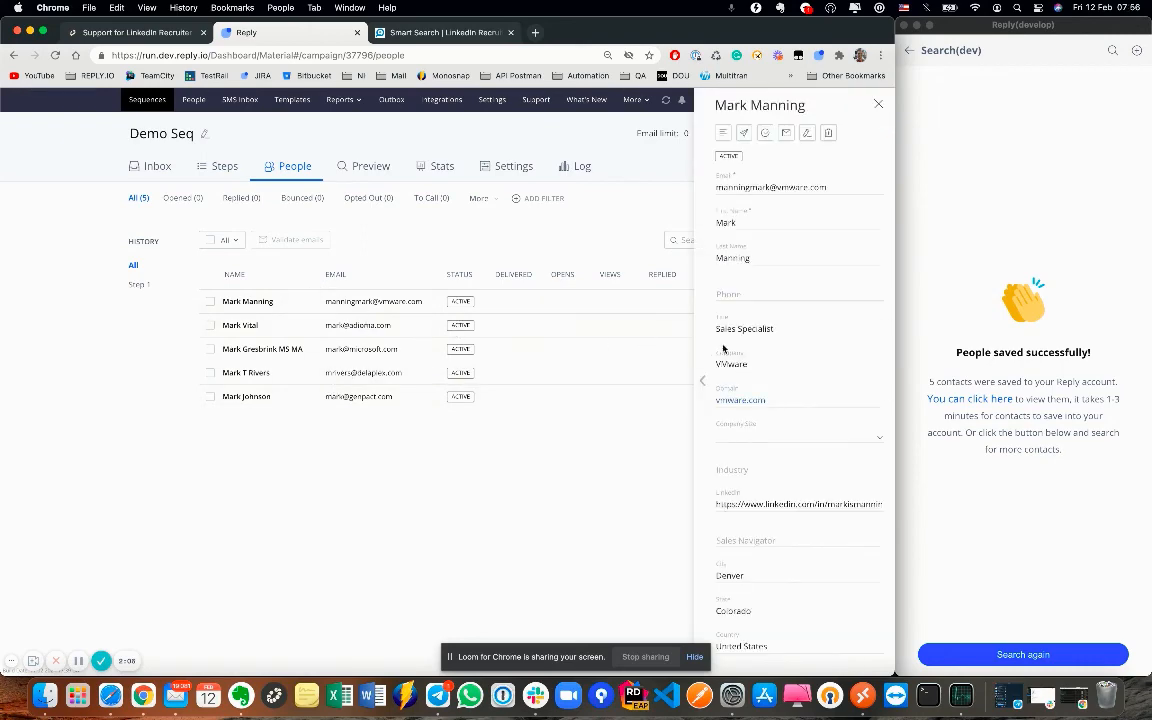